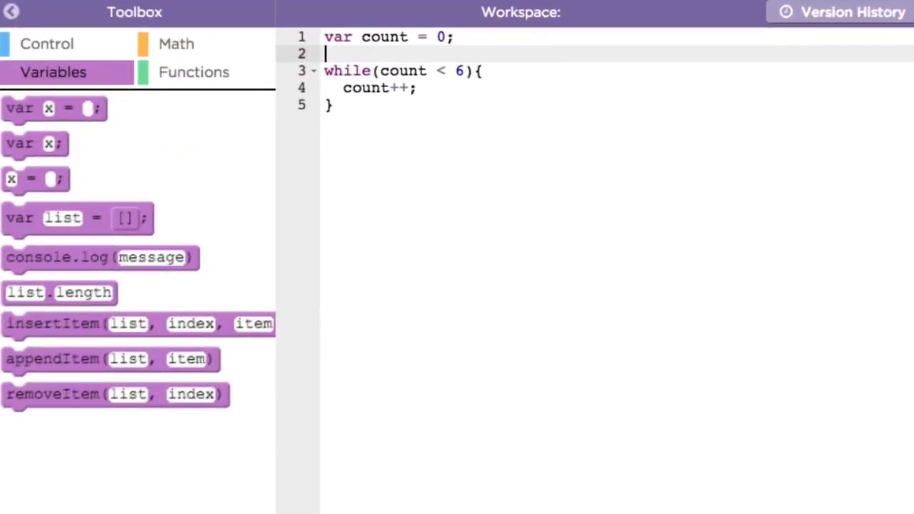
Declare var numList = [100,150,50,-1,30,40]; on line 2 above the while loop.
click(386, 38)
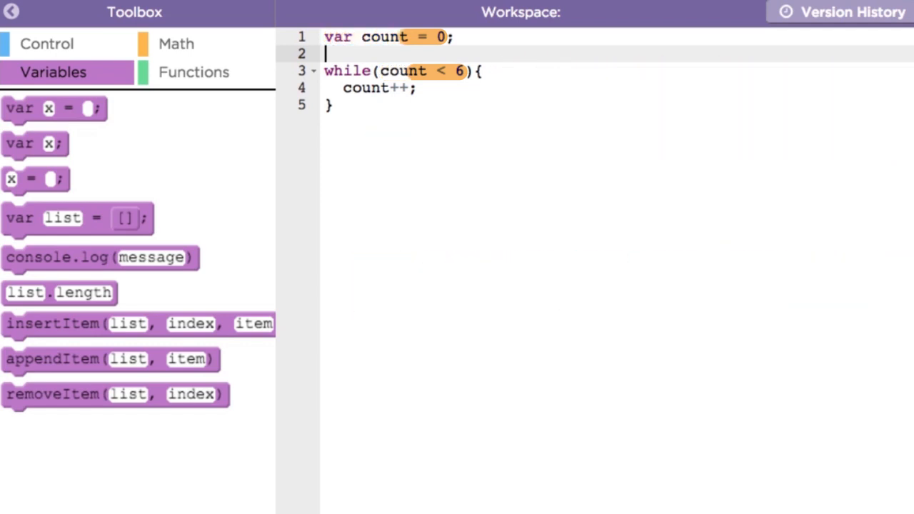
text(var num)
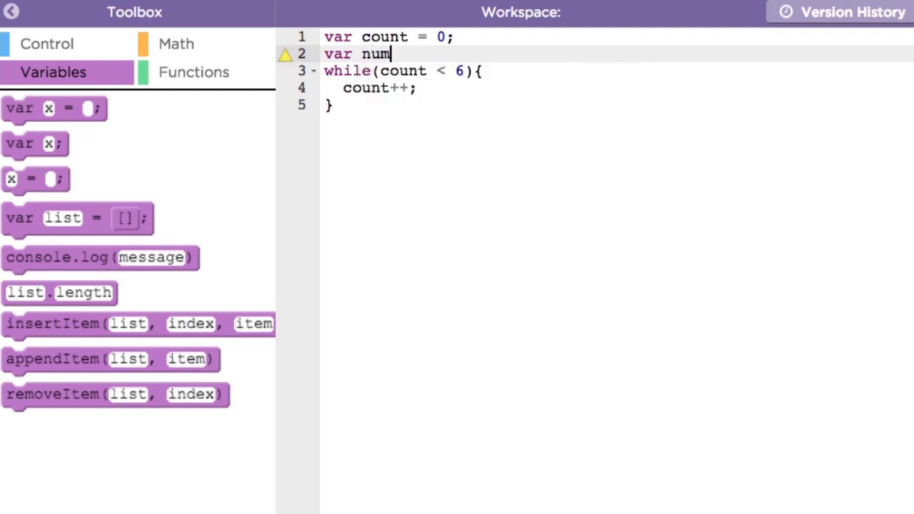
text(List = [])
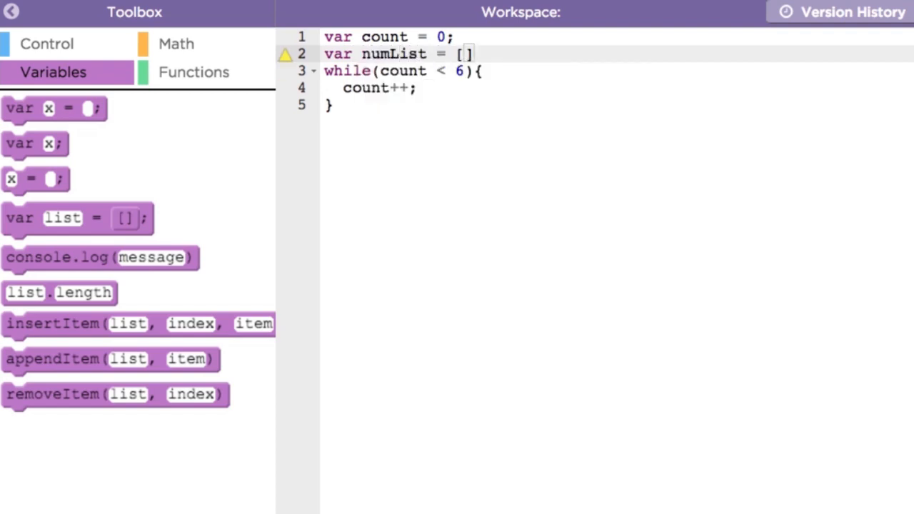
text(100,150,50,)
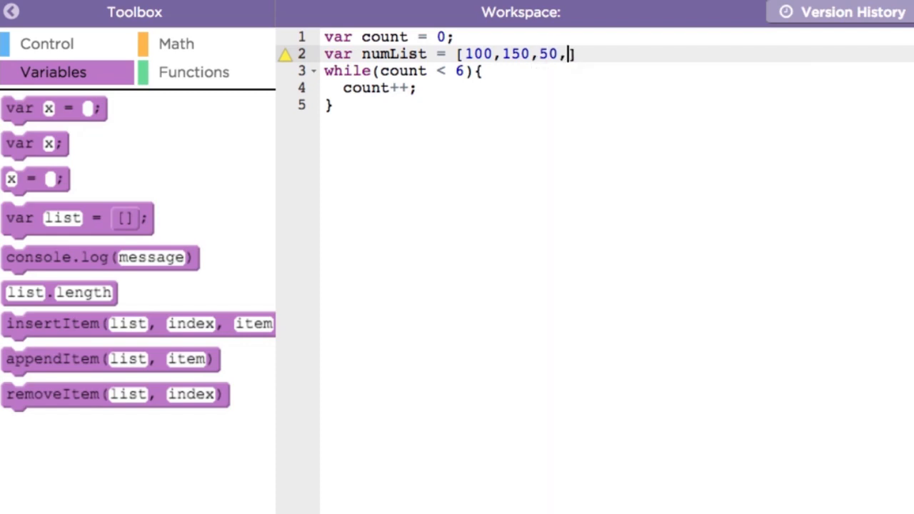
text(-1,30)
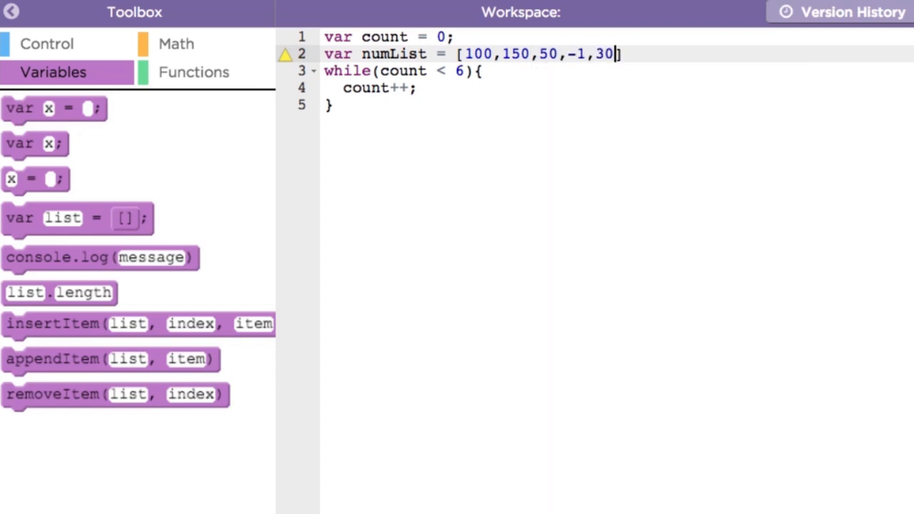
text(,40)
text(con)
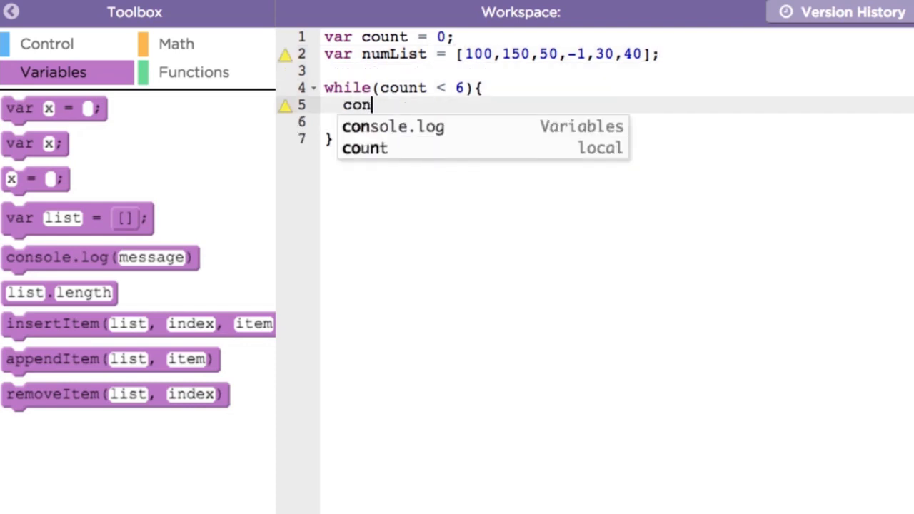
Add console.log(numList[count]) inside the loop body before count increments.
click(391, 126)
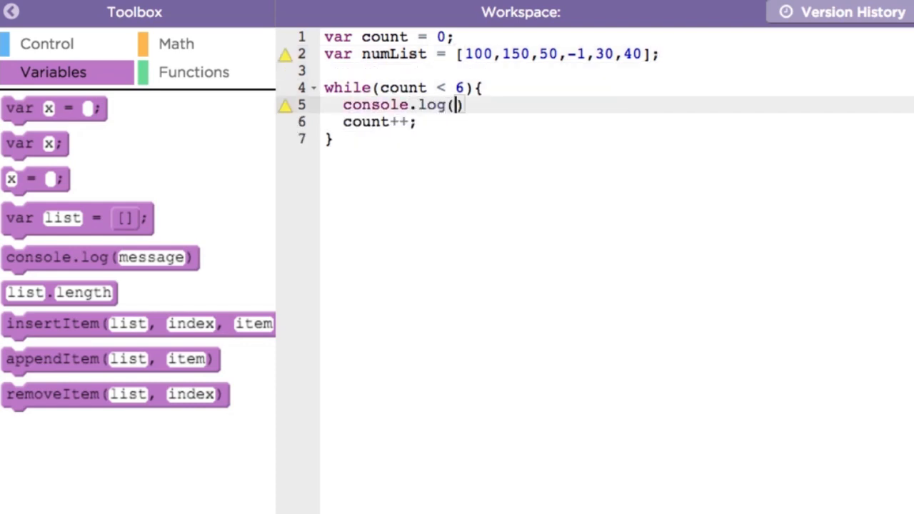
text(numList[count])
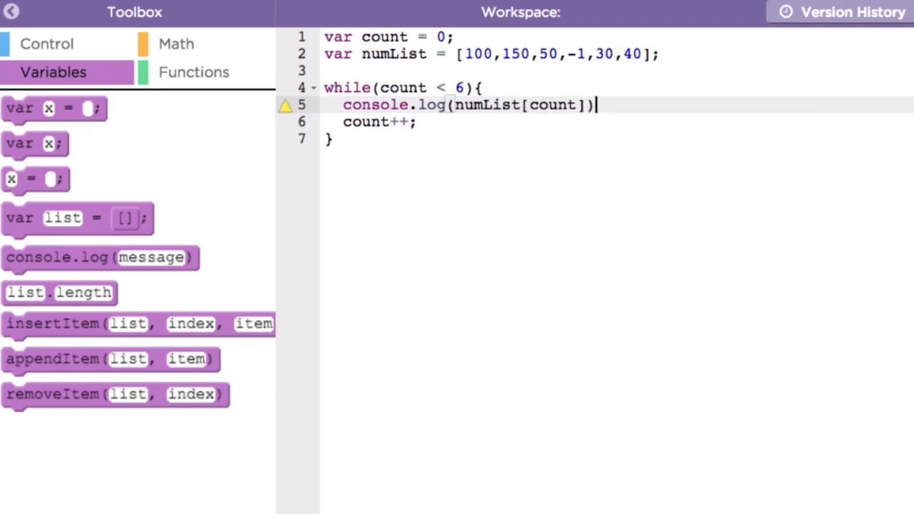